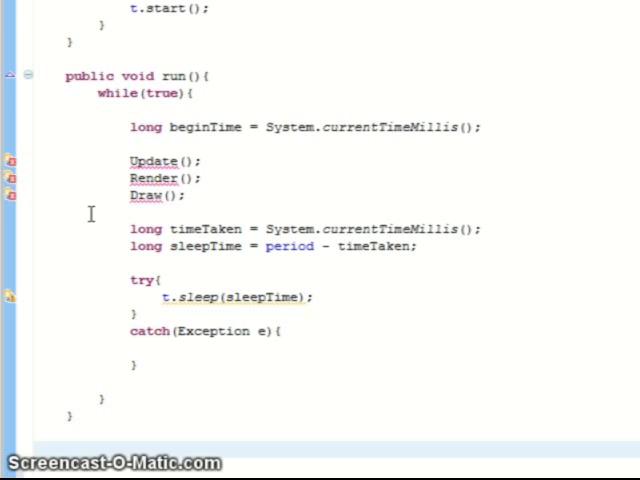
mouse_move(165, 228)
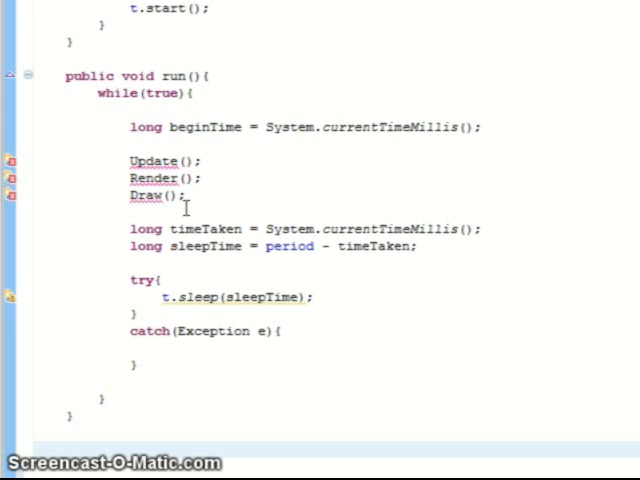
mouse_move(187, 281)
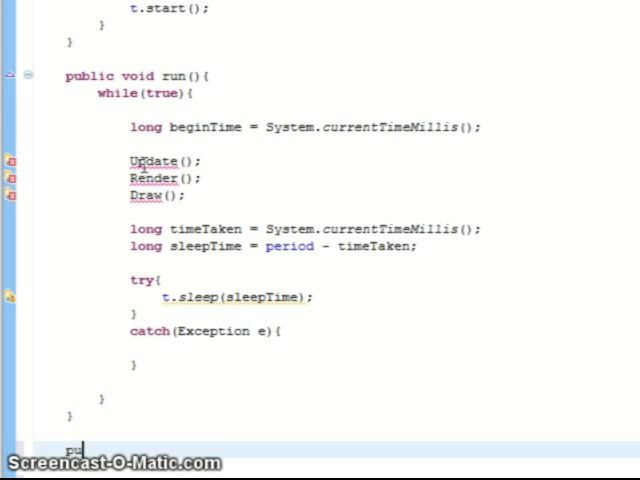
Add an empty public void Update() method below run(), letting Eclipse auto-close the brace.
type("public void Up")
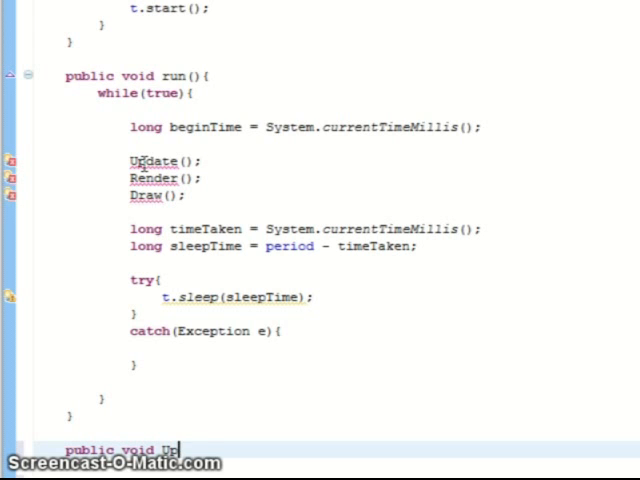
type("pdate(){")
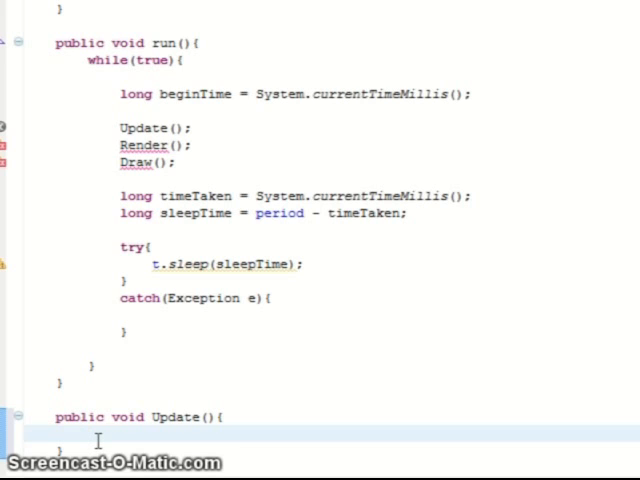
mouse_move(147, 428)
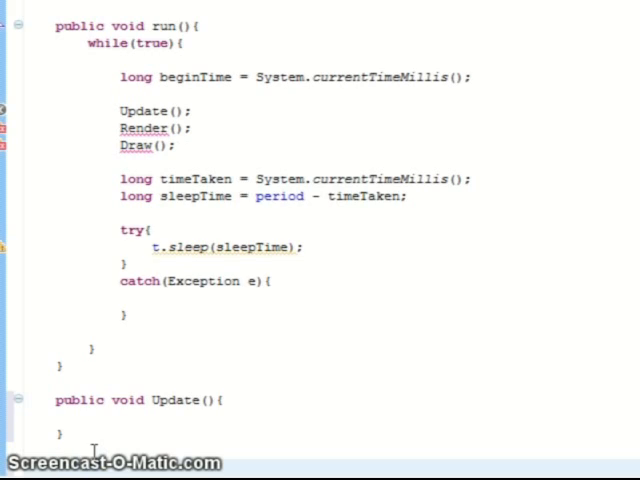
scroll("up", 3)
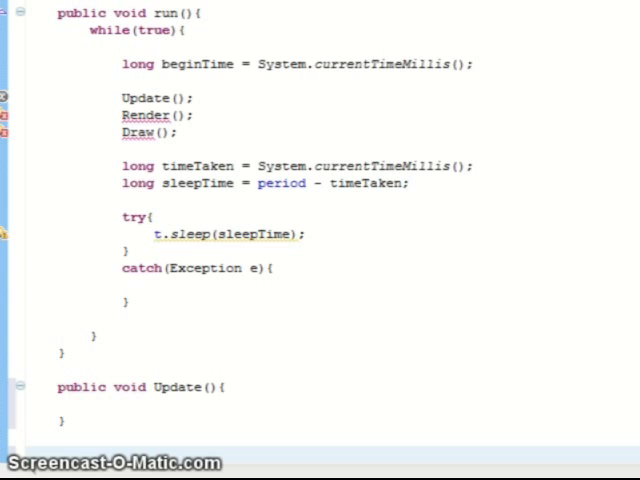
mouse_move(110, 419)
type("public void Render(){")
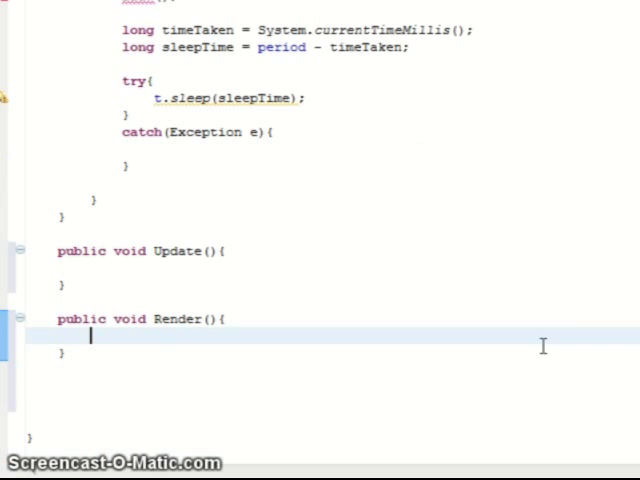
mouse_move(146, 360)
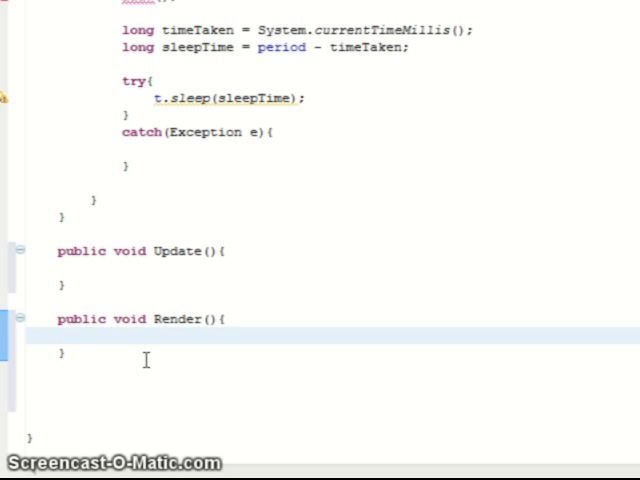
Inside Render, assign graphics = Buffer.getDrawGraphics();.
left_click(90, 337)
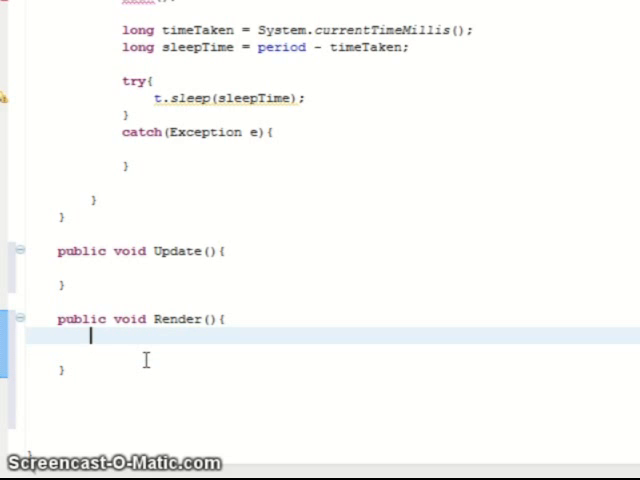
mouse_move(193, 318)
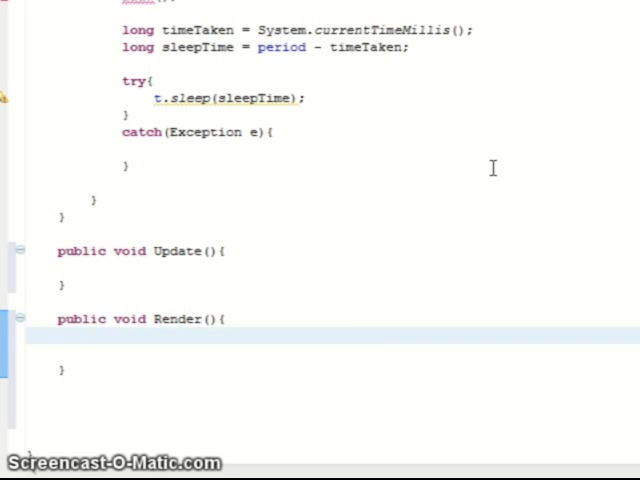
type("graphics")
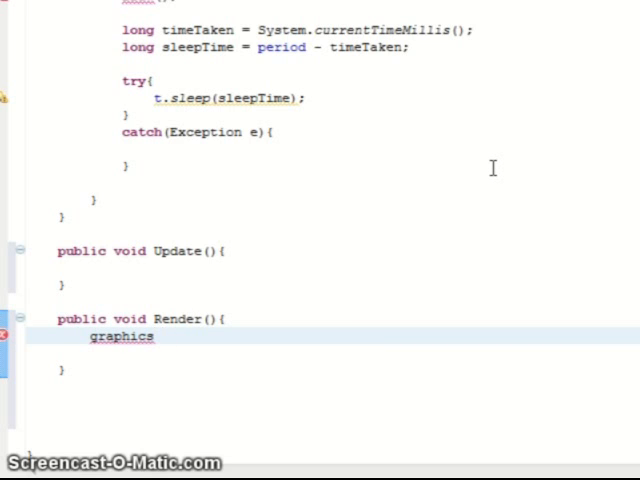
type("= Buffer.getDrawGraphics(")
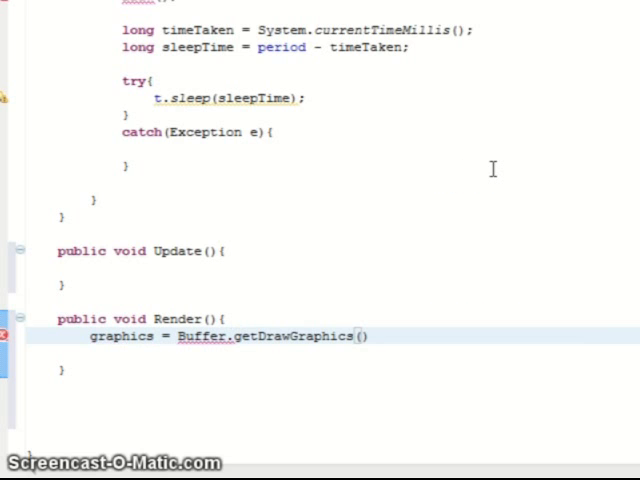
type(";")
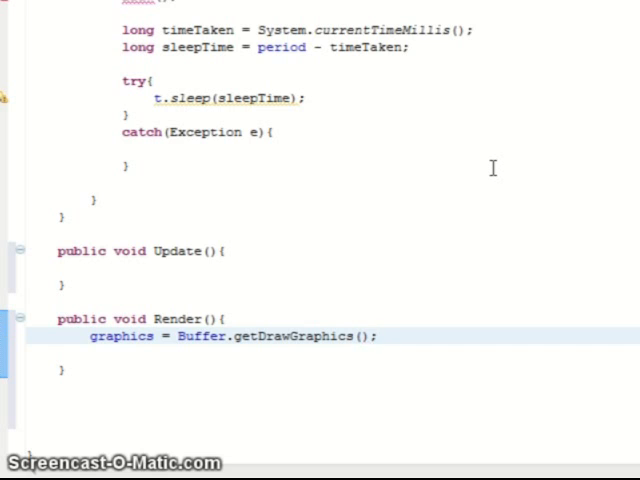
Add graphics.setColor(Color.white); to Render, fixing the misspelled graphics name.
type("g=")
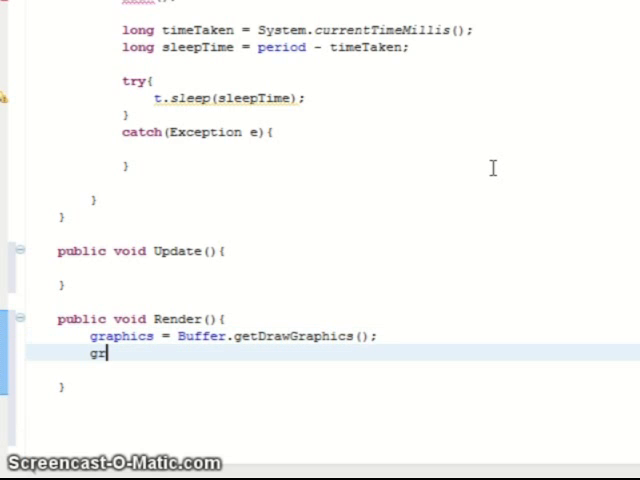
type("rapich")
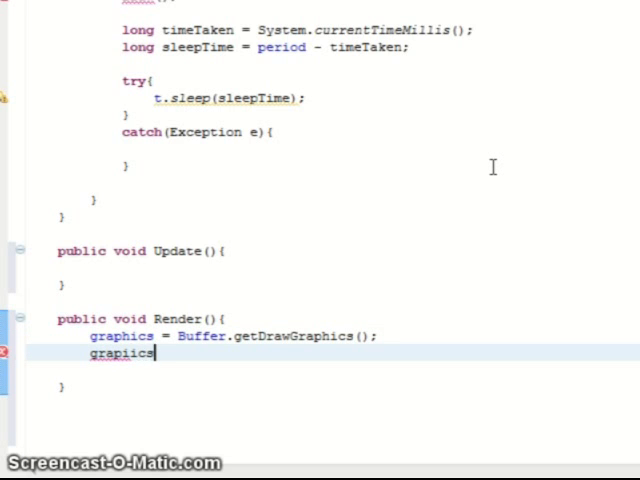
type(".")
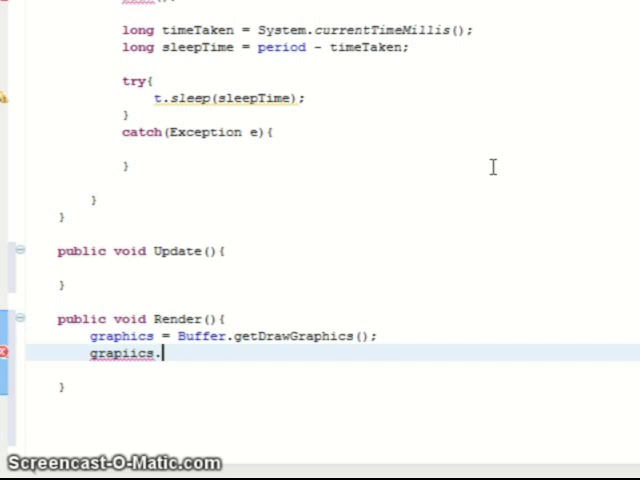
key("BackSpace")
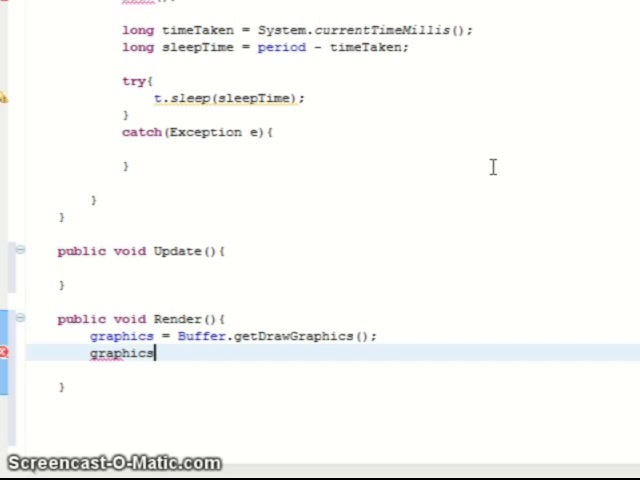
type("se")
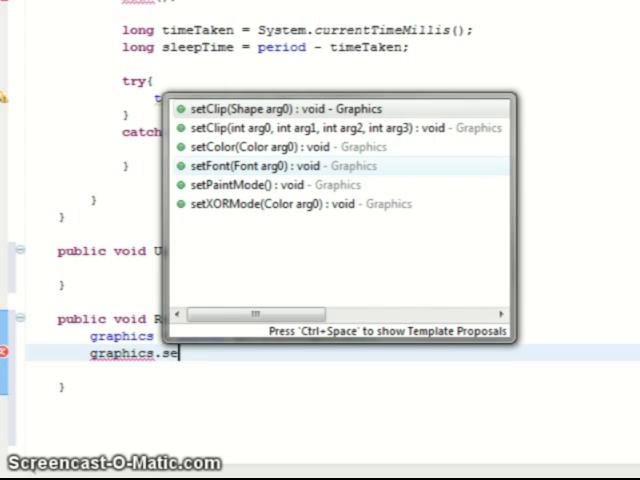
type("Color(Color")
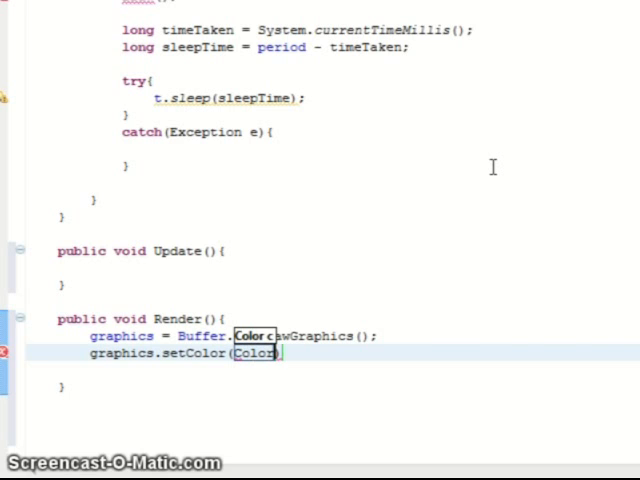
type("white")
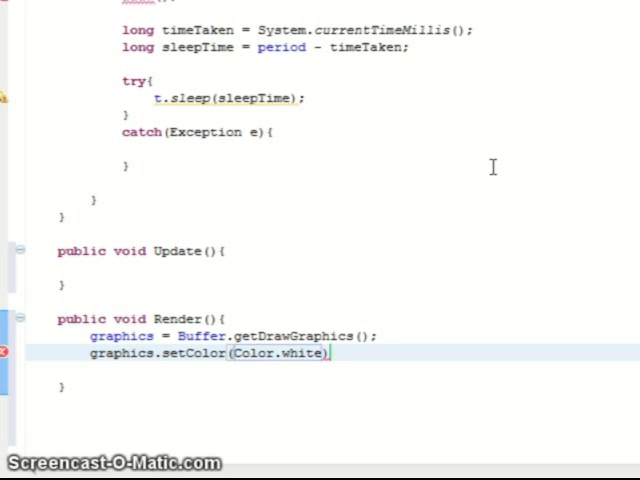
type(";")
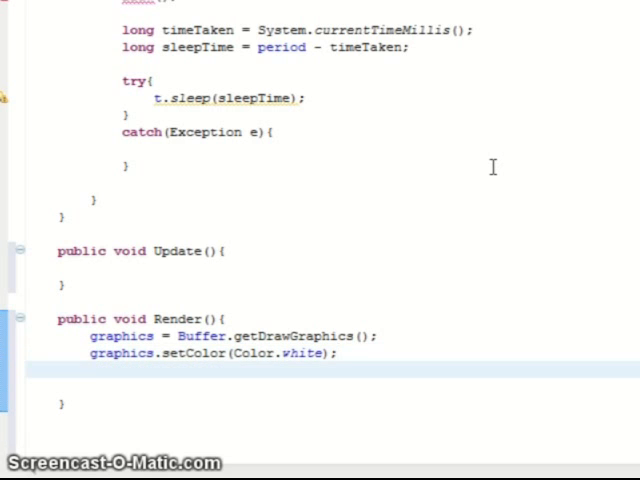
Add graphics.fillRect(0, 0, FWidth, FHeight); and the comment //Paint stuff :D to Render.
type("grp")
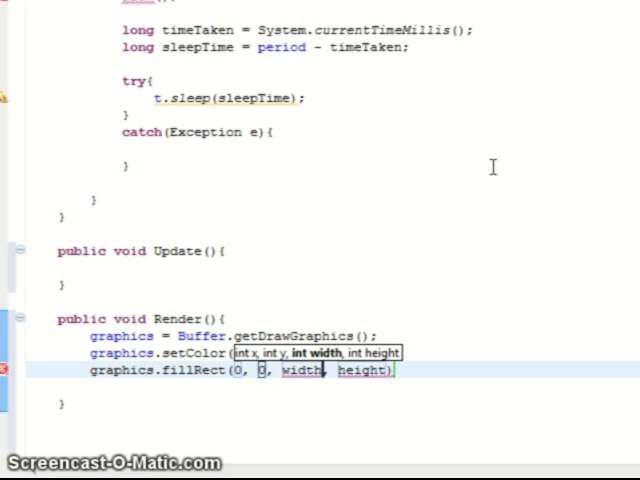
type("0")
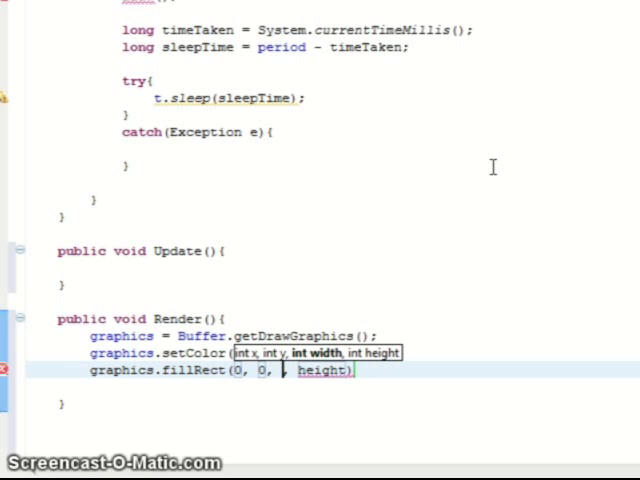
type("FWidth")
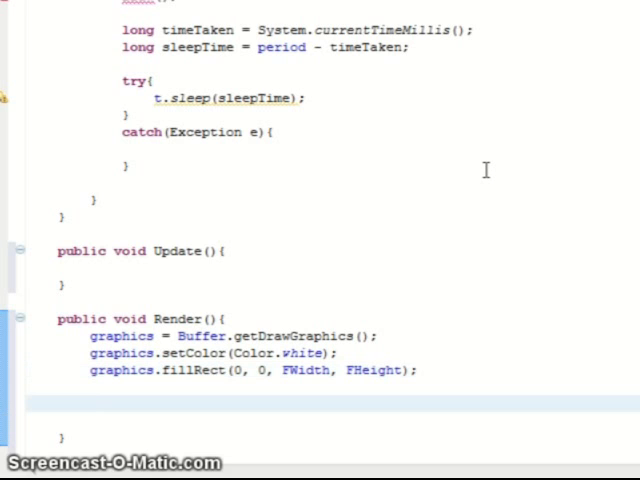
type("//Paint stuff :D")
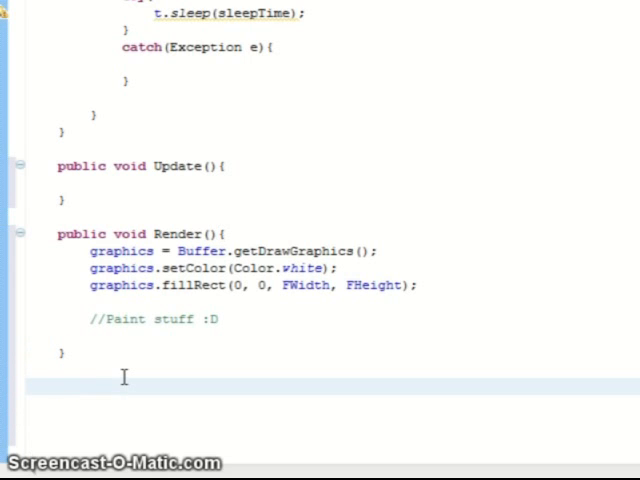
Declare a public void Draw() method, removing stray parentheses.
type("public v")
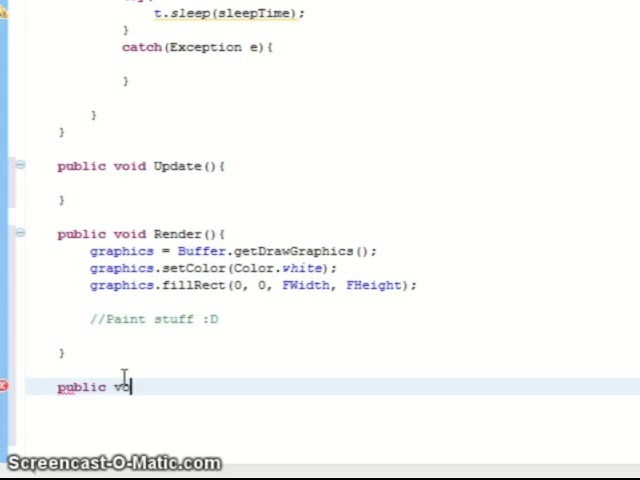
type("oid Draw()")
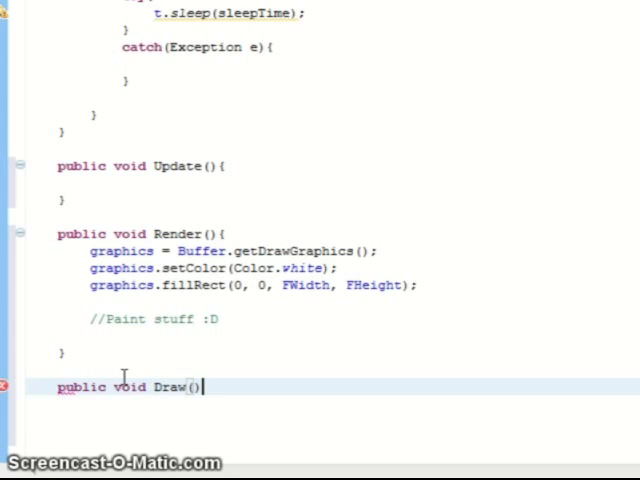
type("{")
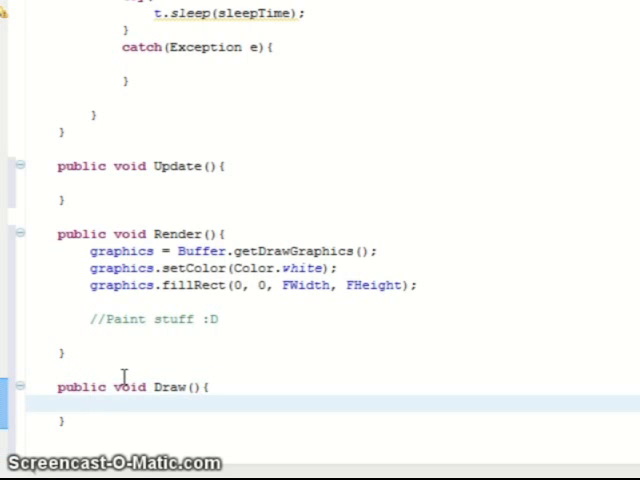
type("()")
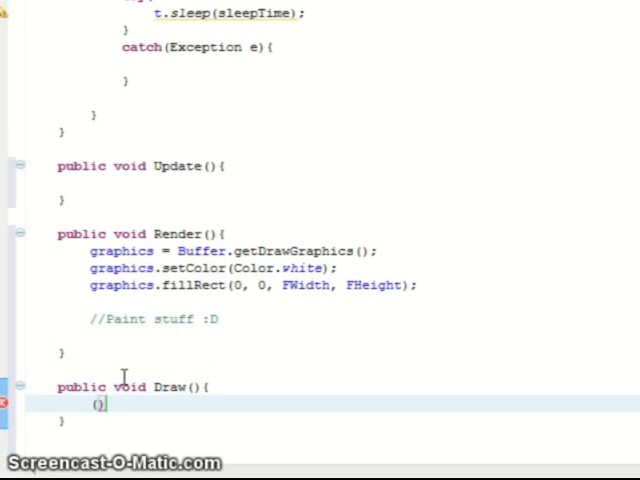
key("BackSpace")
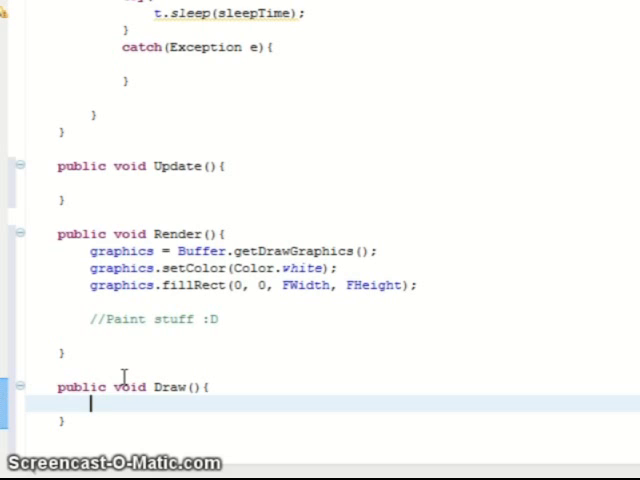
Add if(!Buffer.contentsLost()){ in Draw and start typing Buffer.show inside it.
type("if(")
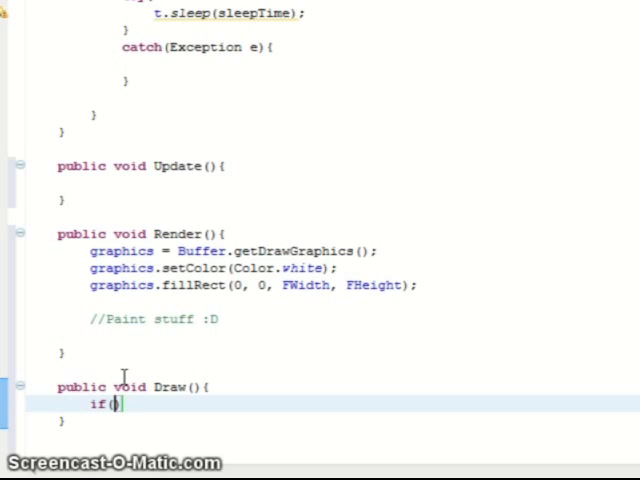
type("!")
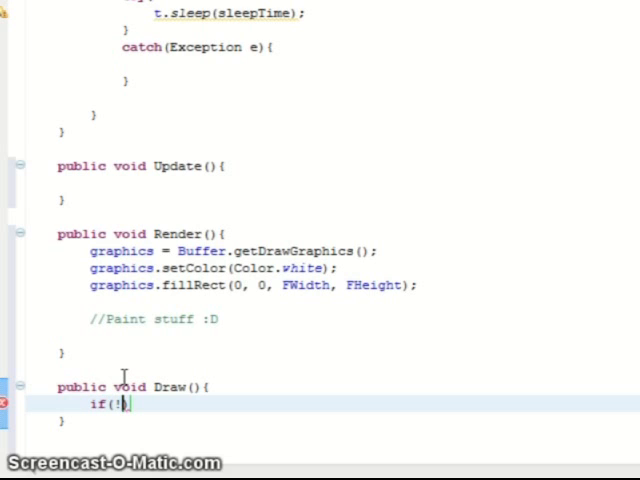
type("Buffer.contentsLost(")
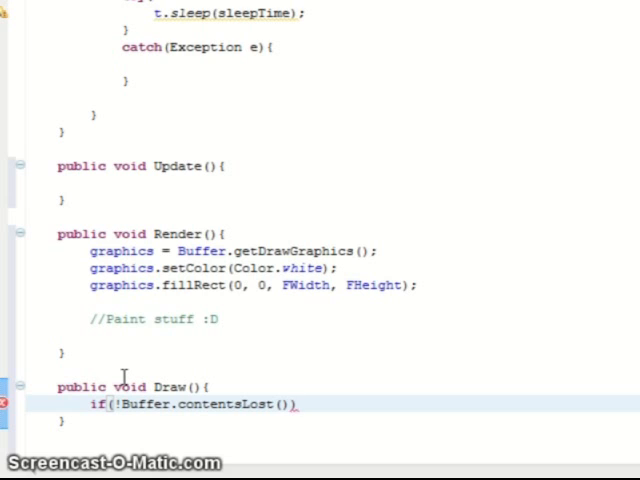
type("{")
key("enter")
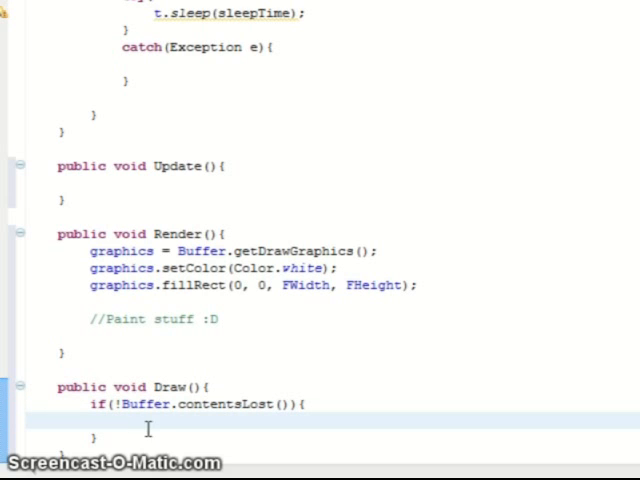
type("B")
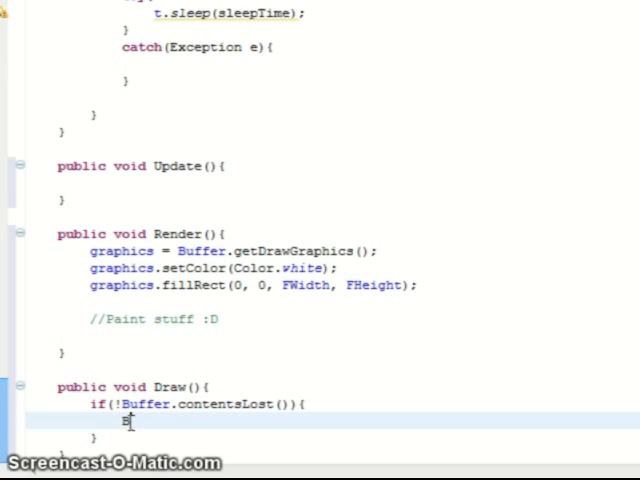
type("Buffer.show")
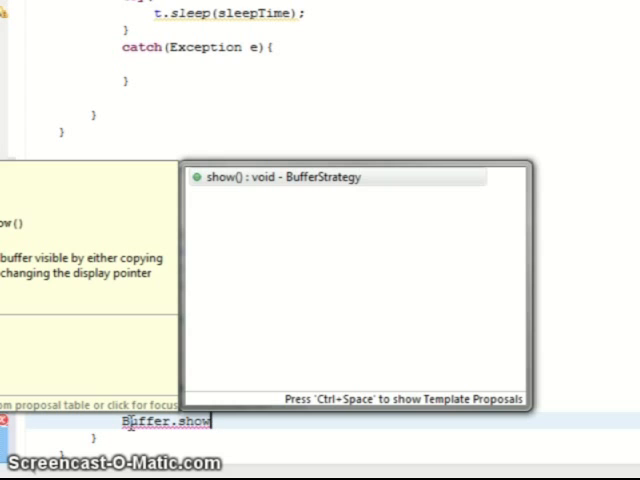
Complete Buffer.show(); and add if(graphics != null){ graphics.dispose(); }.
left_click(284, 176)
type("if(graphics != ")
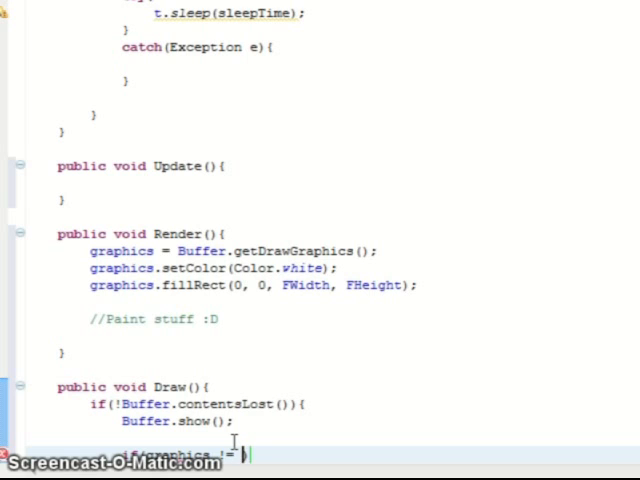
type("null)")
type("graphics.dispose();")
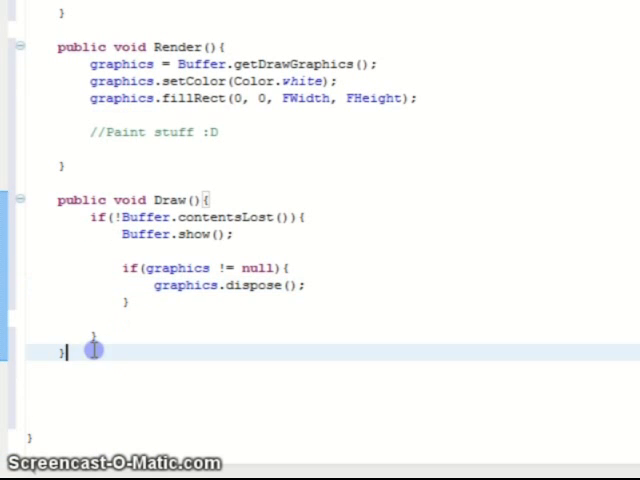
mouse_move(85, 352)
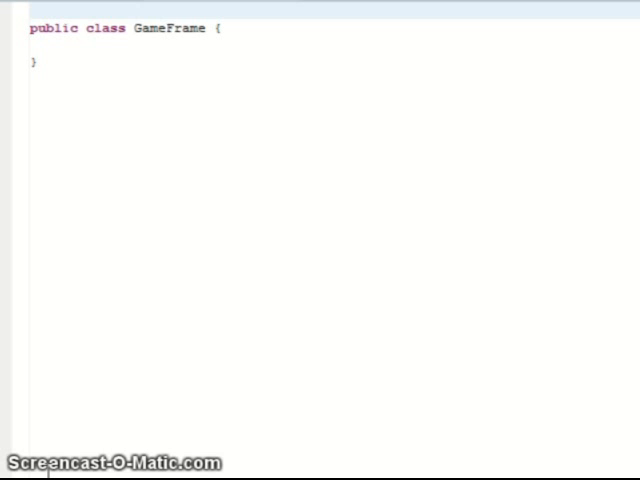
mouse_move(199, 19)
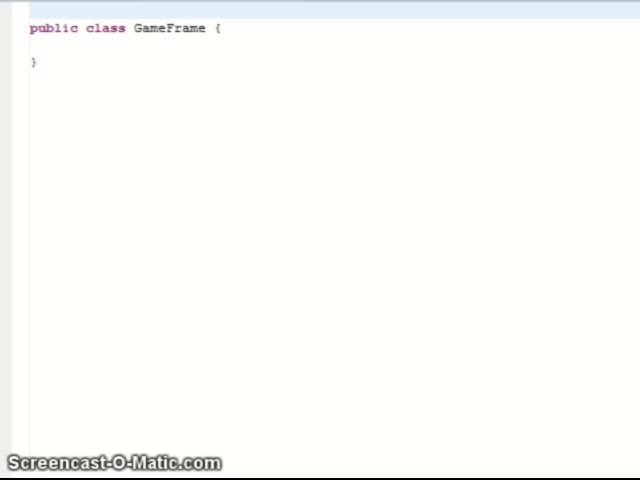
mouse_move(233, 52)
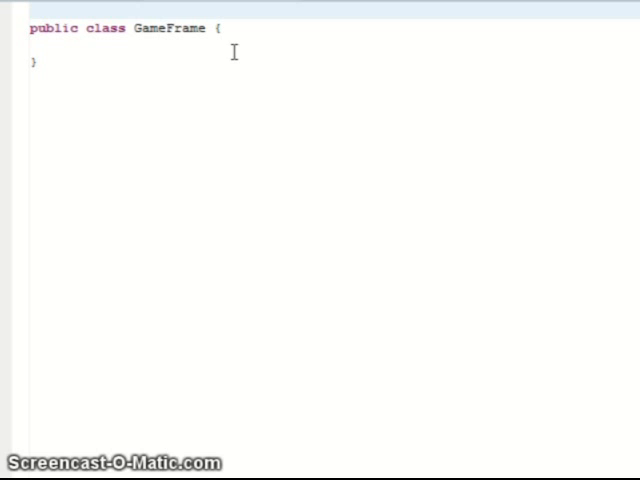
mouse_move(222, 33)
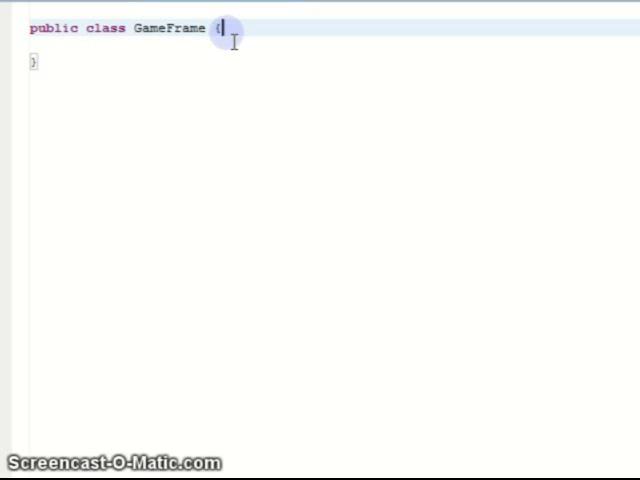
Add an empty public static void main(String args[]) method to GameFrame.
key("enter")
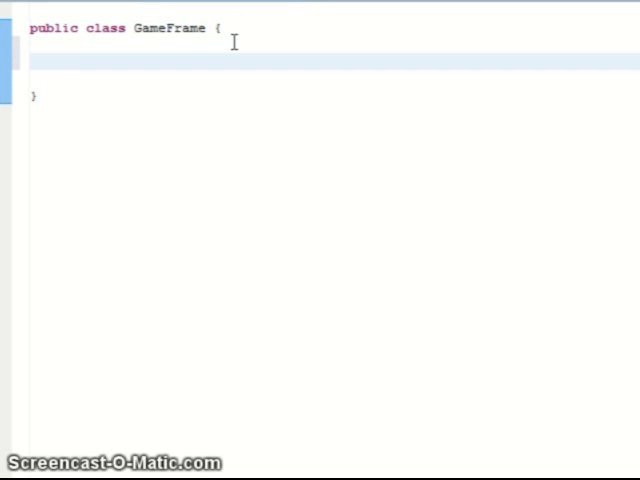
type("publi")
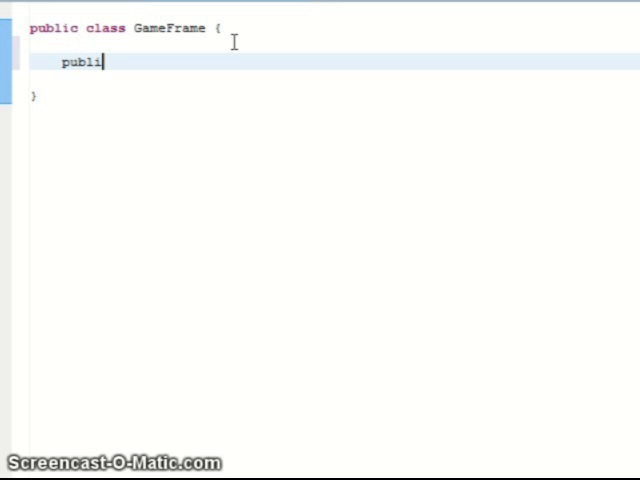
type("c static")
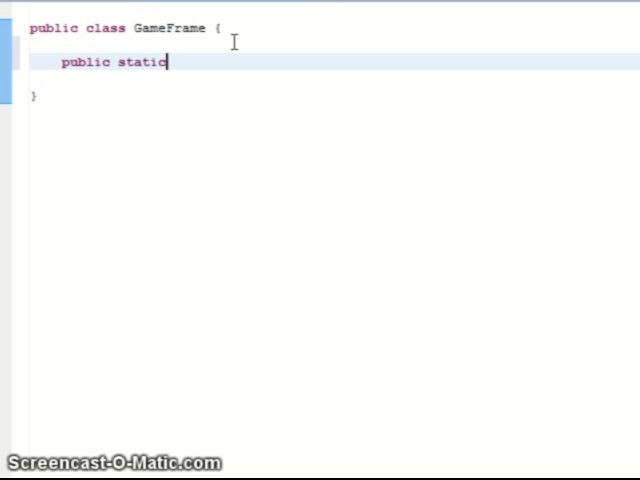
type("void")
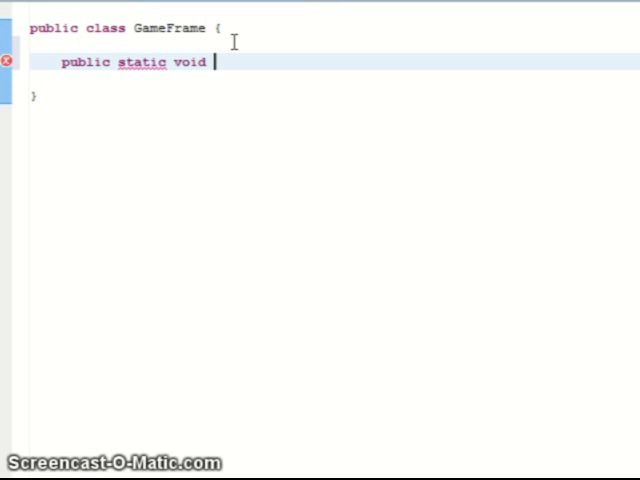
type("main(S")
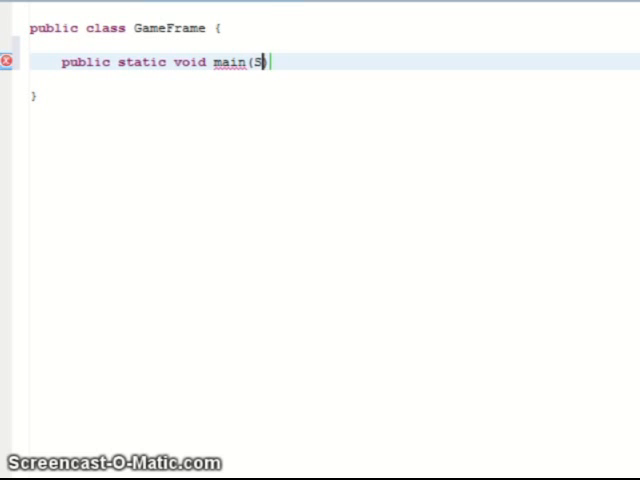
type("tring")
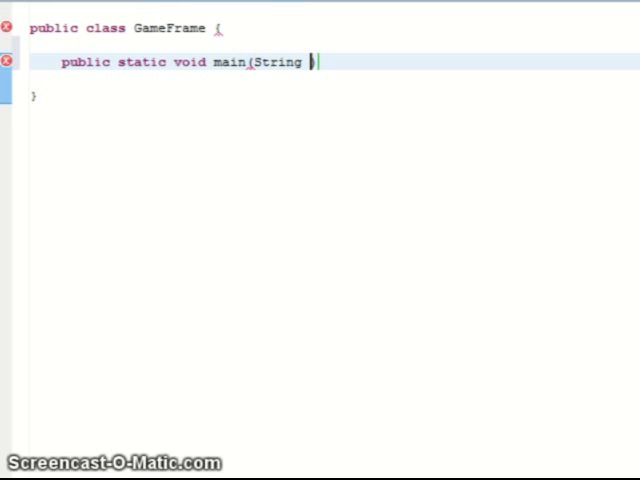
type("args[])")
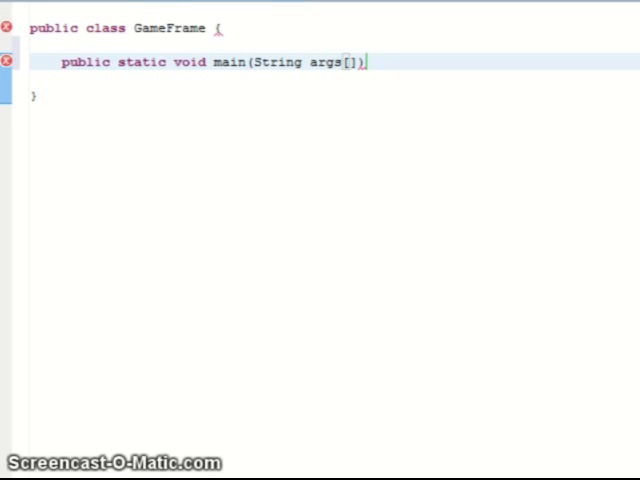
type("{")
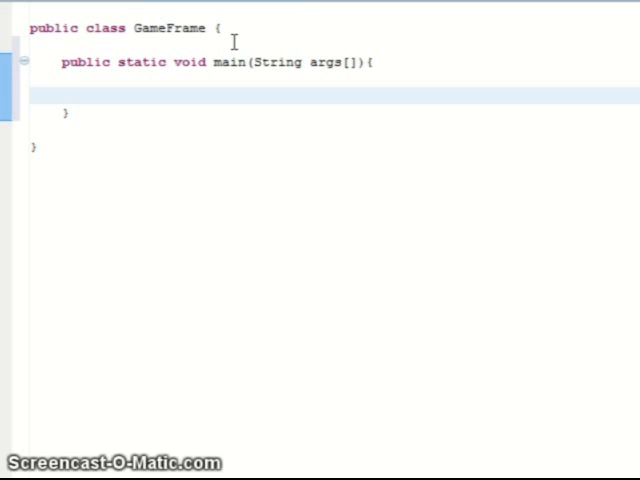
Write JFrame frame = new JFrame("2D Game"); and Quick Fix import javax.swing.JFrame.
type("JFrame fra")
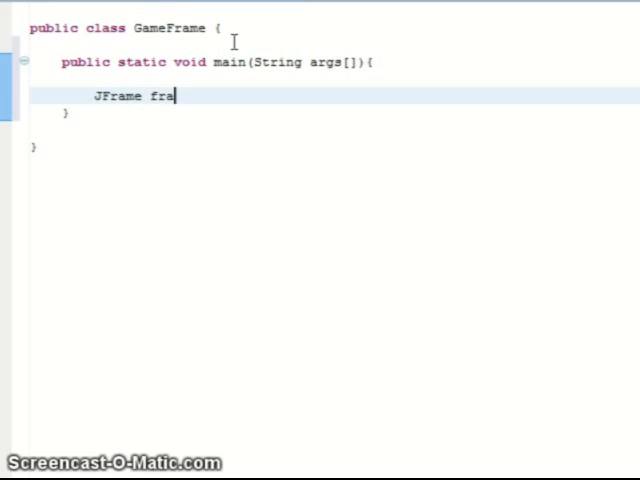
type("me = ne")
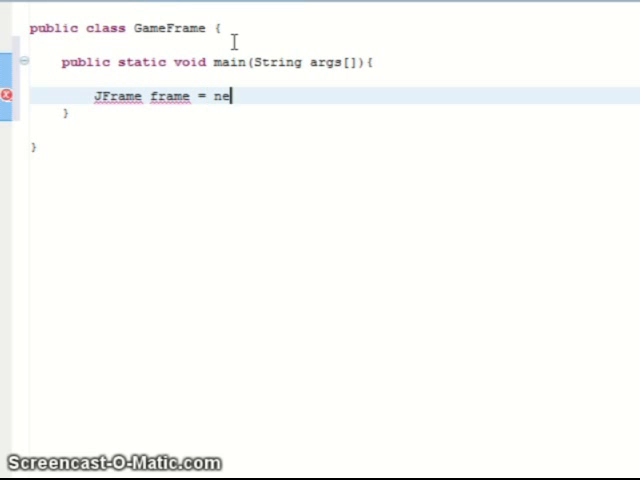
type("w JF")
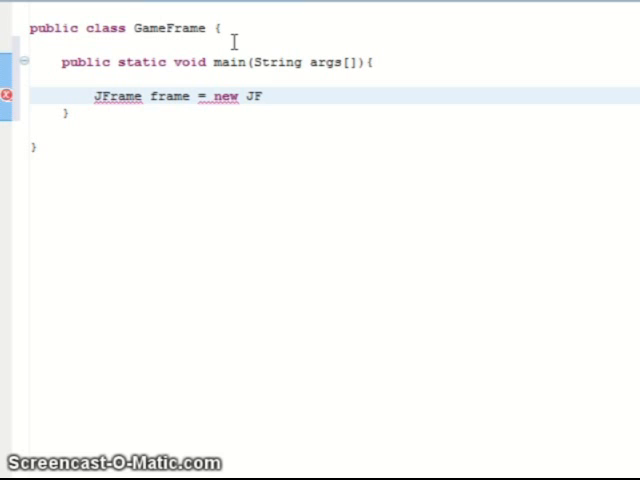
type("rame(\"\")")
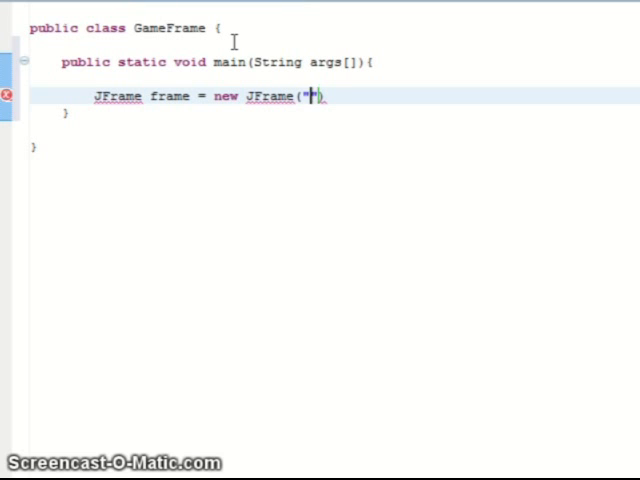
type("2D game")
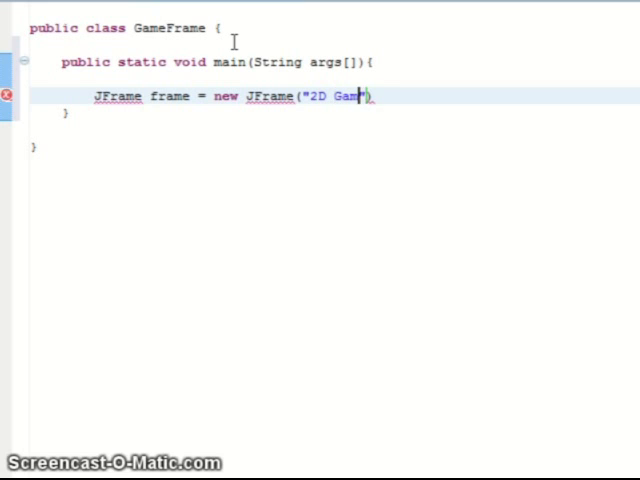
type("e\");")
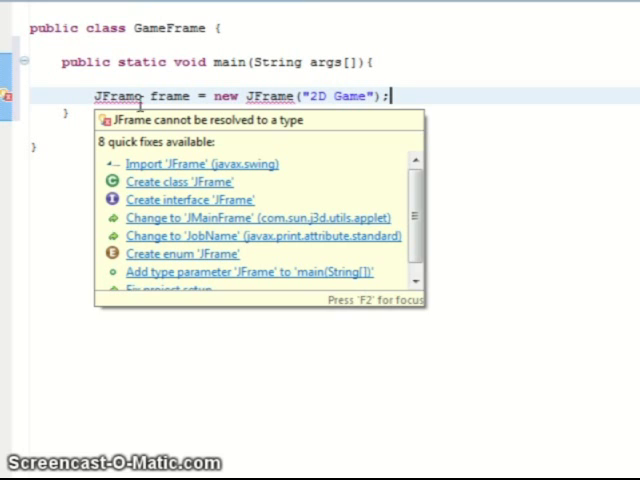
left_click(200, 164)
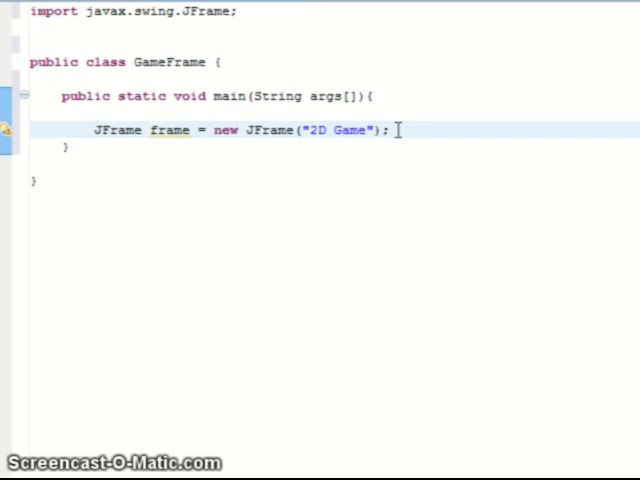
Add frame.setIgnoreRepaint(true); and insert frame.setBounds(0, 0, width, height) via content assist.
type("frame")
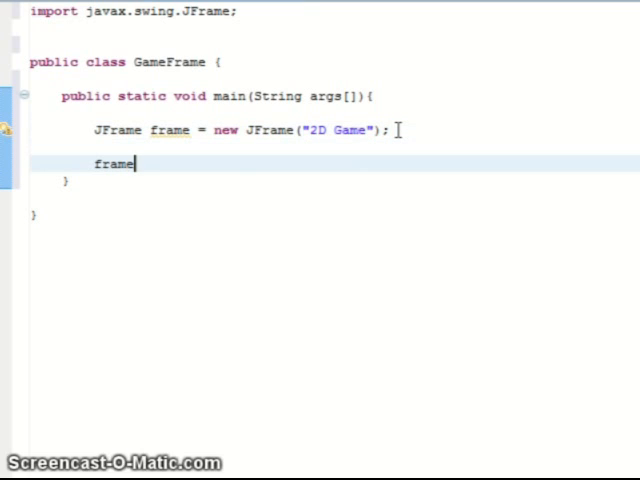
type(".set")
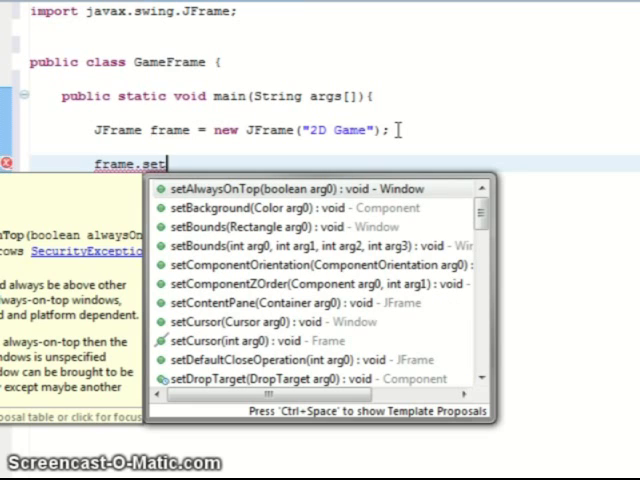
type("IgnoreRepaint(true);")
type("frame")
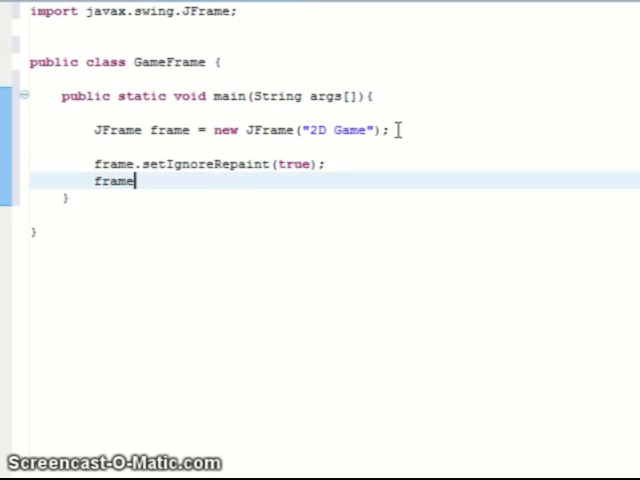
type(".set")
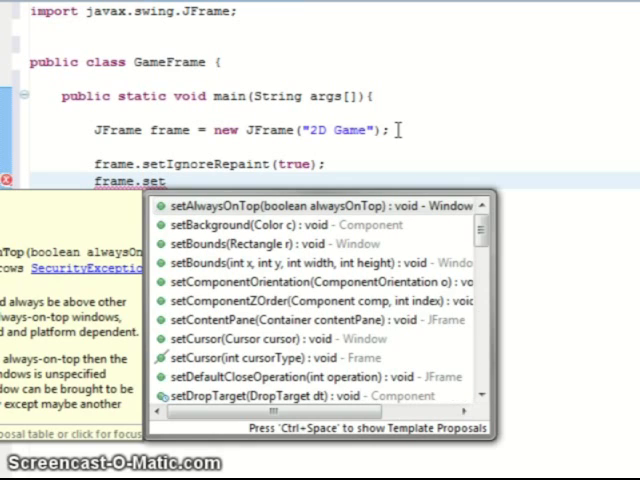
type("Bounds(0, 0, width, height")
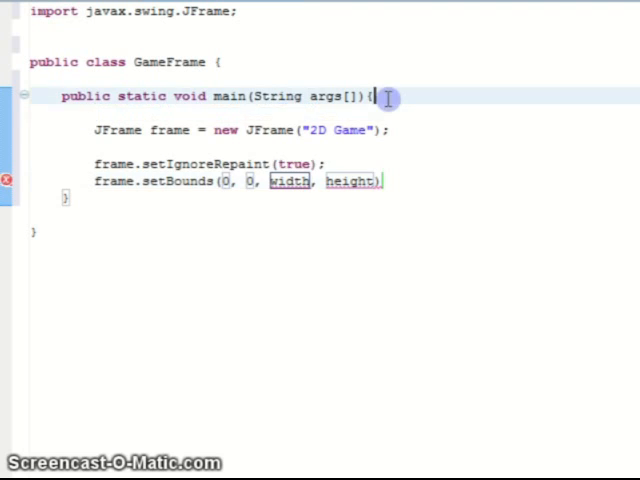
Declare int FWidth = 800; and int FHeight = 600; at the top of main.
key("Enter")
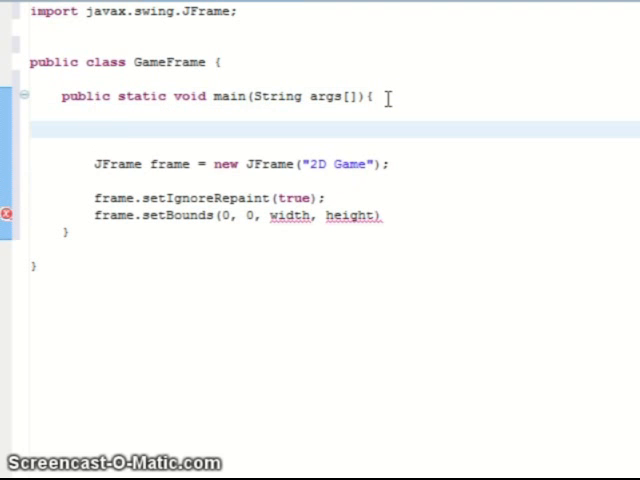
type("int F")
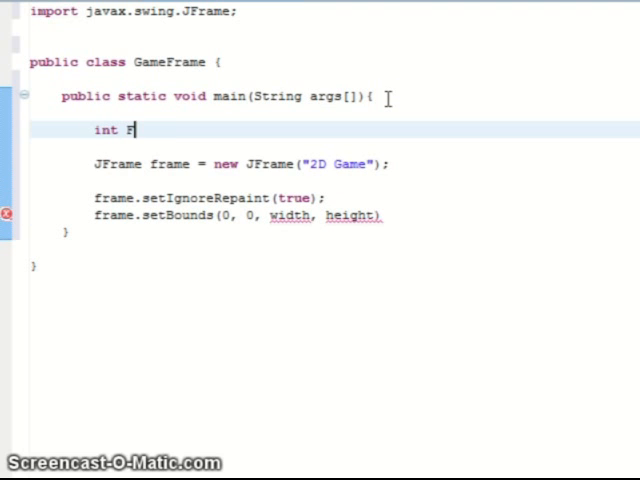
type("Width =")
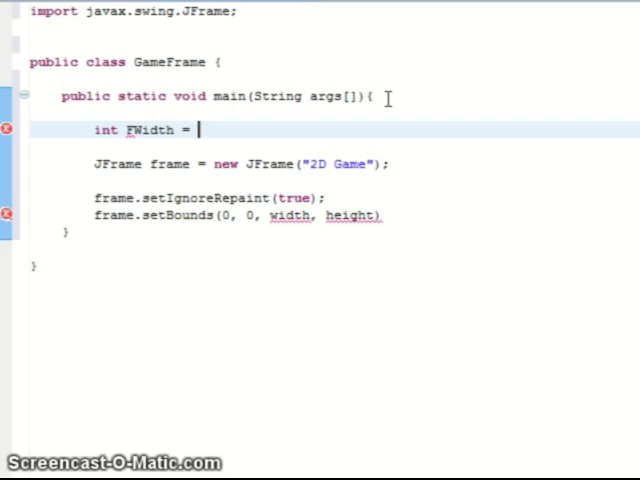
type("800")
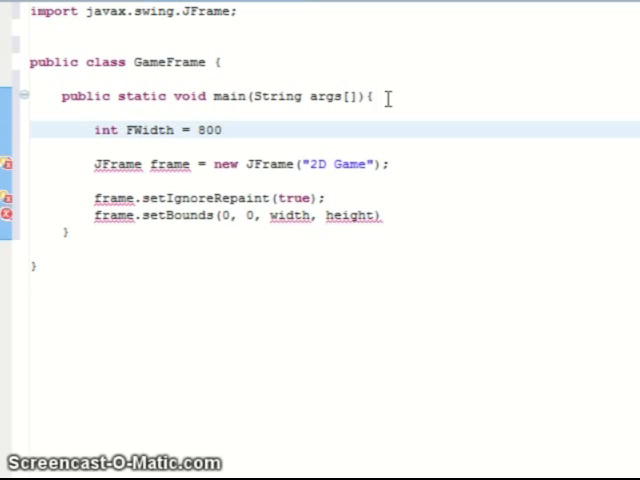
type(";")
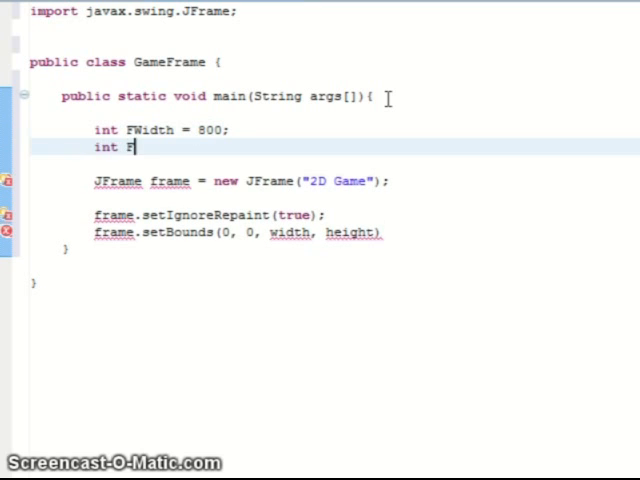
type("Height =")
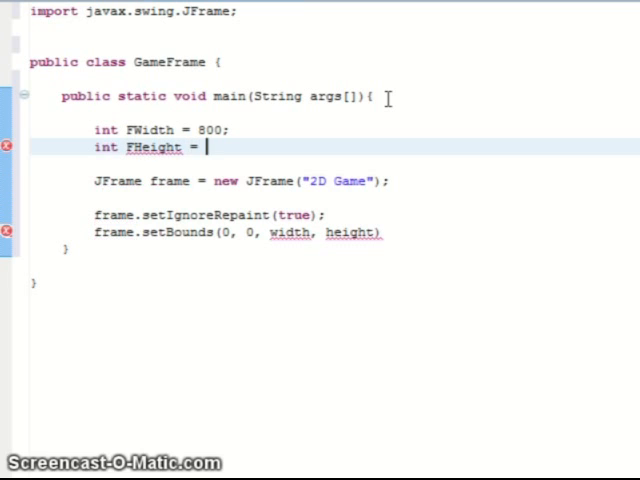
type("600;")
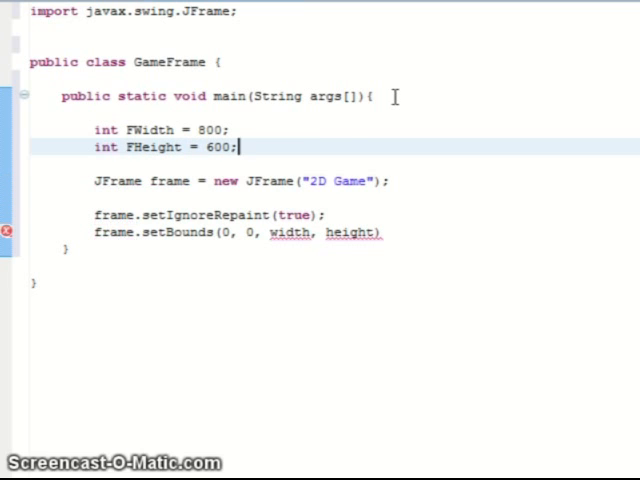
left_click(323, 214)
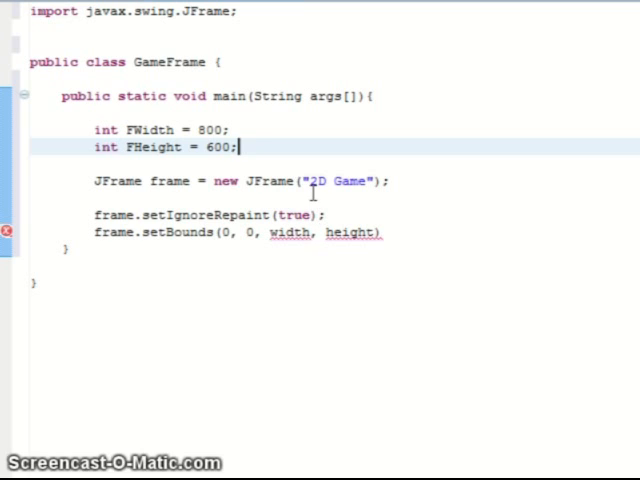
mouse_move(280, 240)
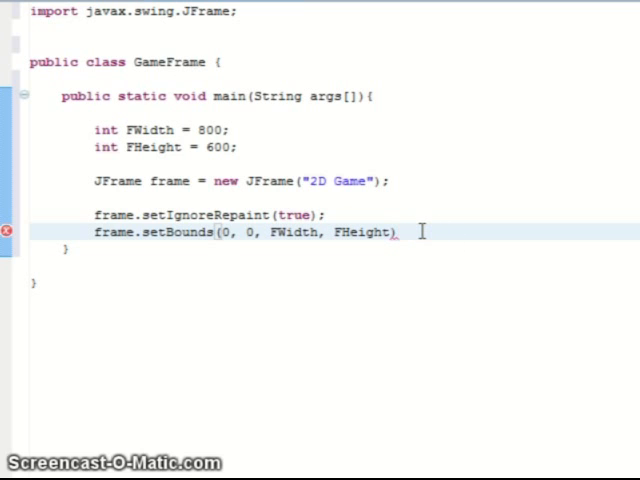
Terminate the setBounds line and add frame.setDefaultCloseOperation(JFrame.EXIT_ON_CLOSE);.
type(";")
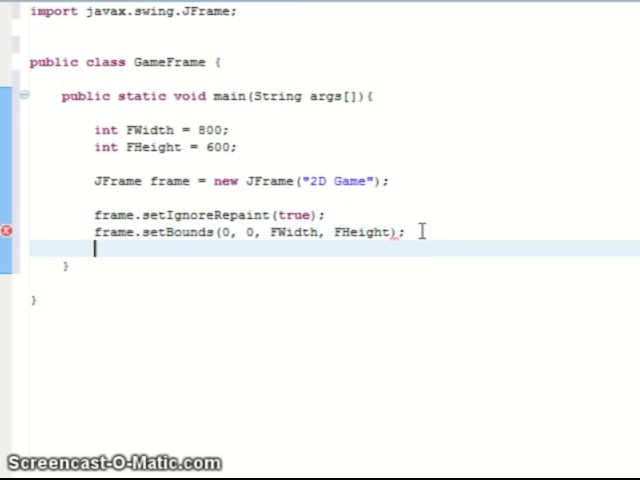
type("frame.")
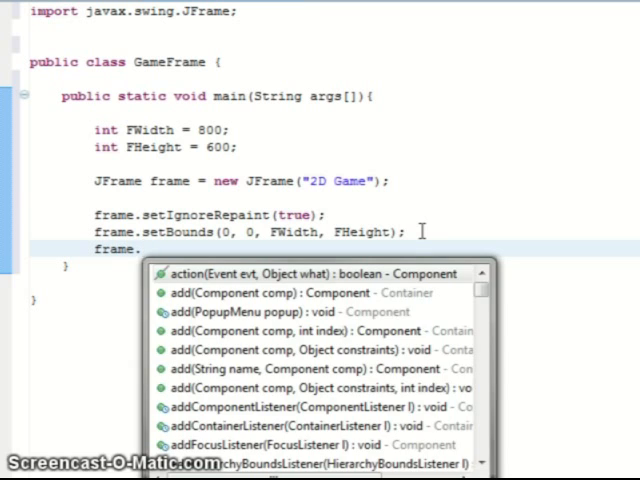
type("setDefaultCloseOperation(0")
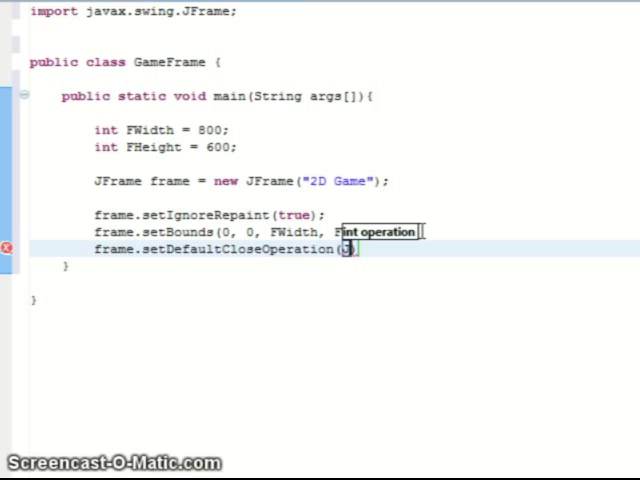
type("JFrame.EXIT_ON_CLOSE")
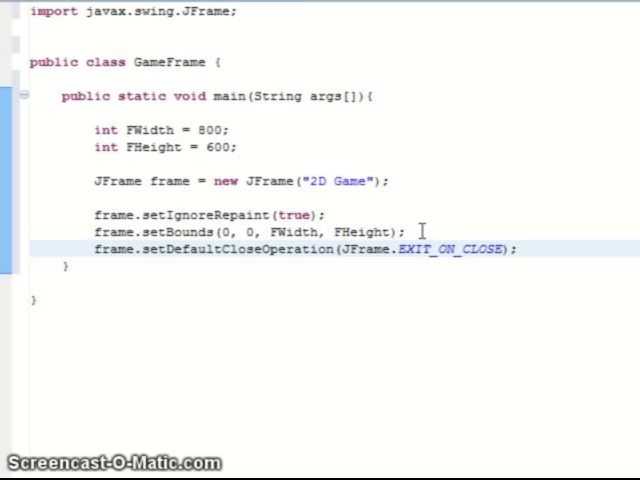
left_click(518, 249)
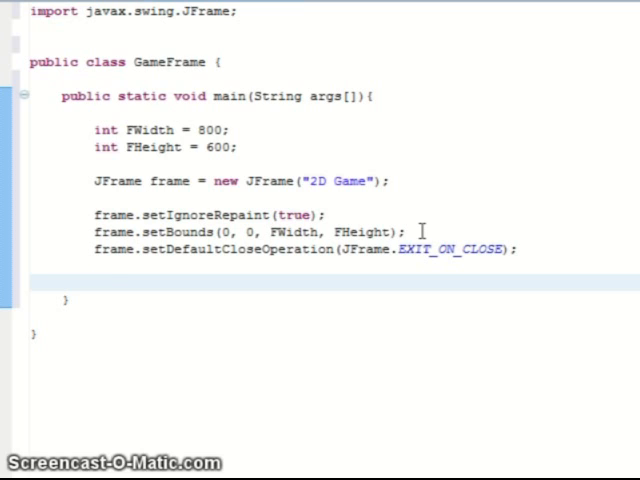
Declare GameCanvas game = new GameCanvas(); at the end of main.
type("GameC")
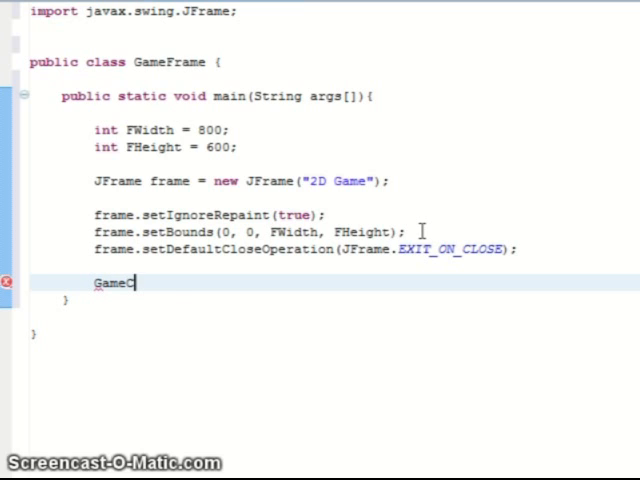
type("Canvas g")
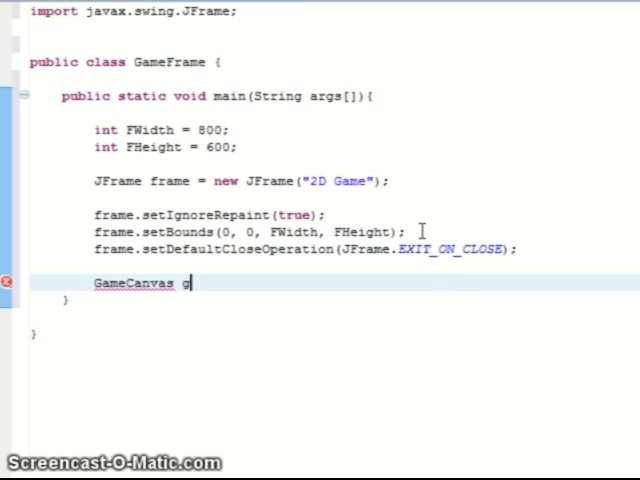
type("ame = new GameCanvas")
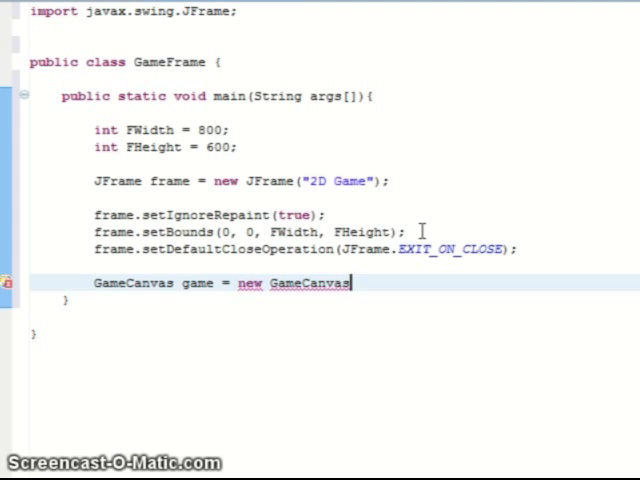
type("();")
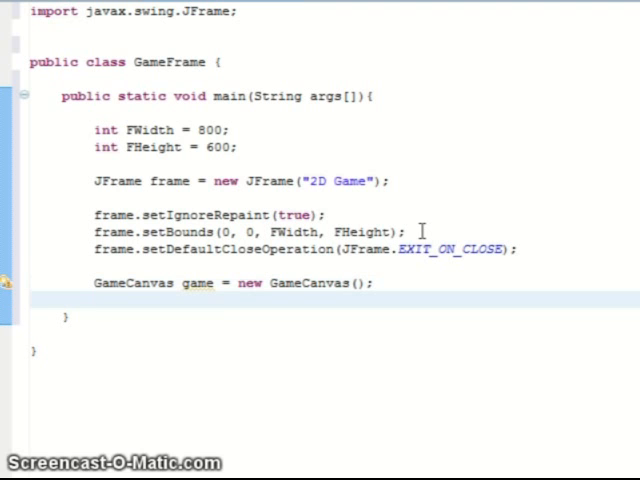
Add game to the frame and call frame.setVisible(true).
type("fra")
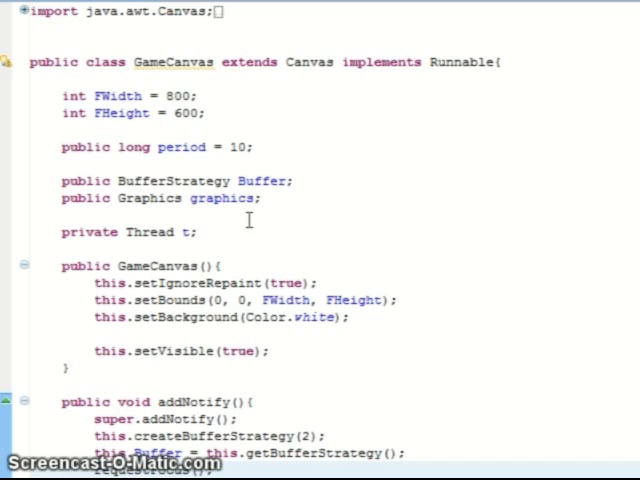
mouse_move(252, 47)
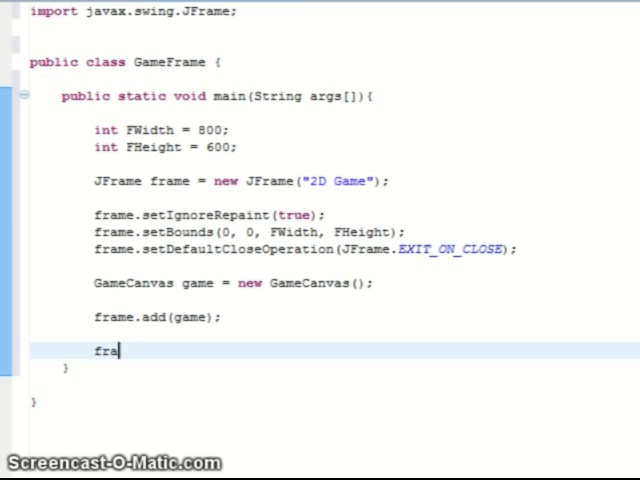
type("me.setVisible(true);")
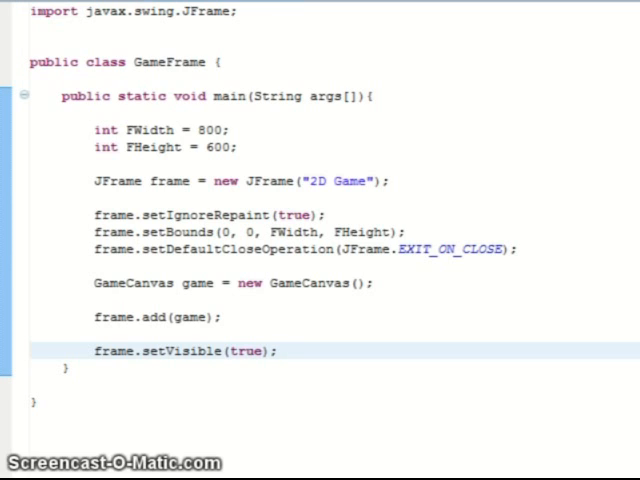
left_click(280, 351)
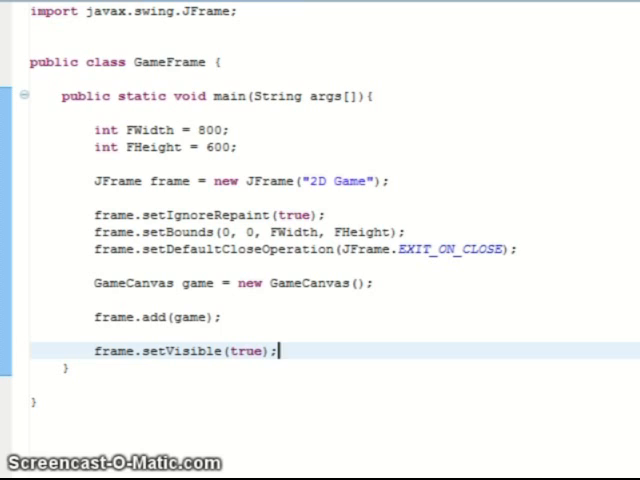